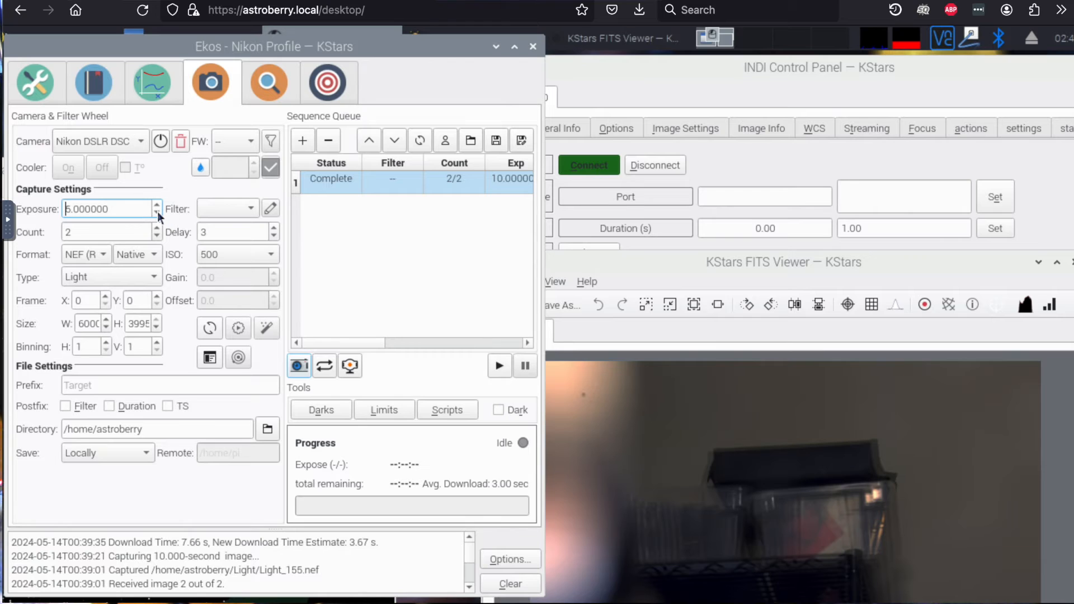
Start the capture sequence of two 5-second light frames on the Nikon DSLR
click(499, 365)
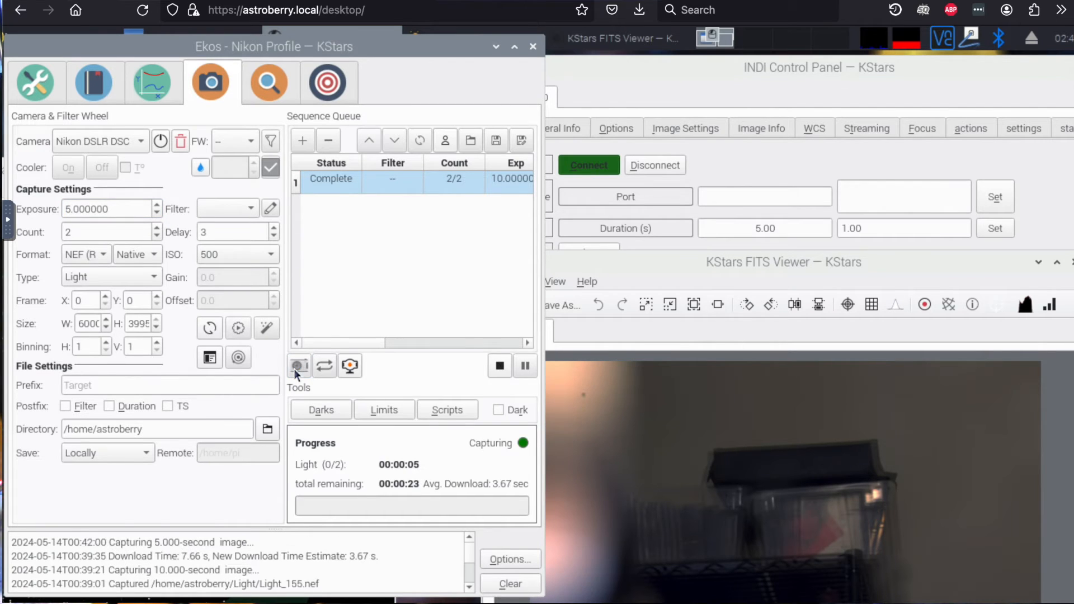